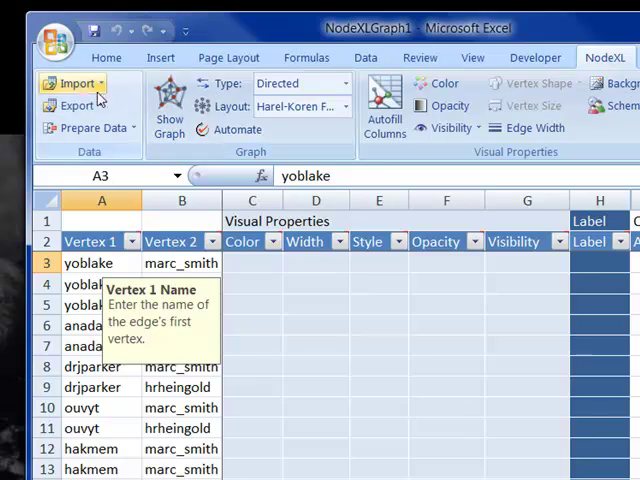
Review entries and relationship types further down the Edges sheet.
left_click(76, 76)
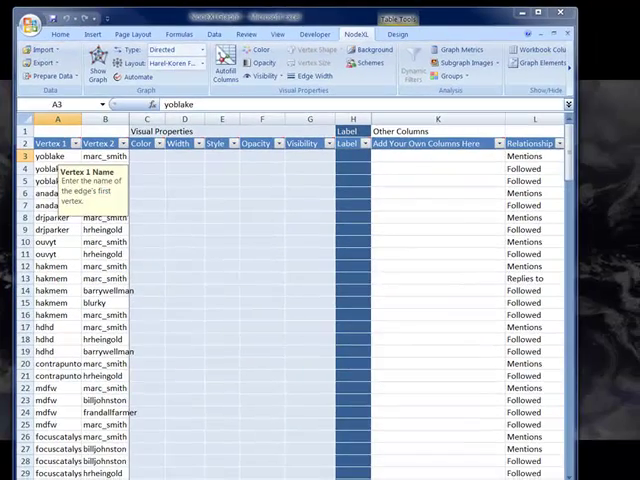
left_click(44, 56)
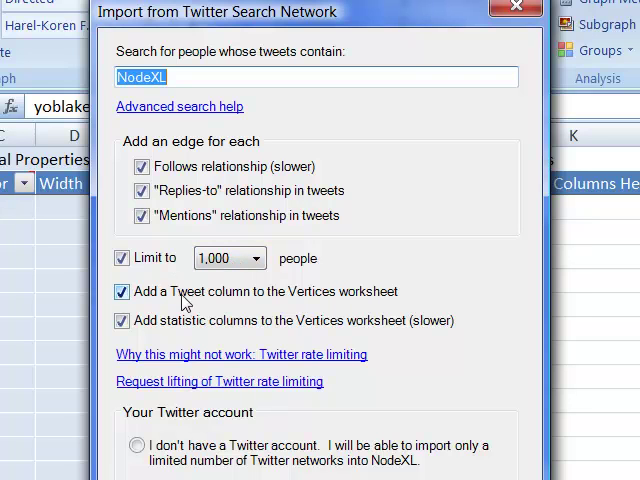
mouse_move(326, 294)
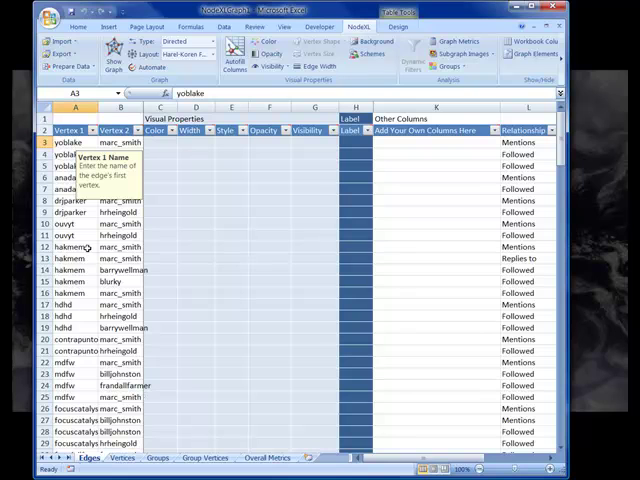
left_click(120, 258)
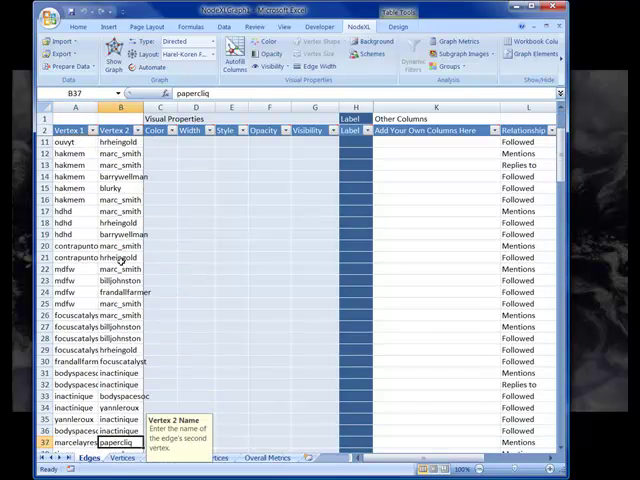
scroll("down", 3)
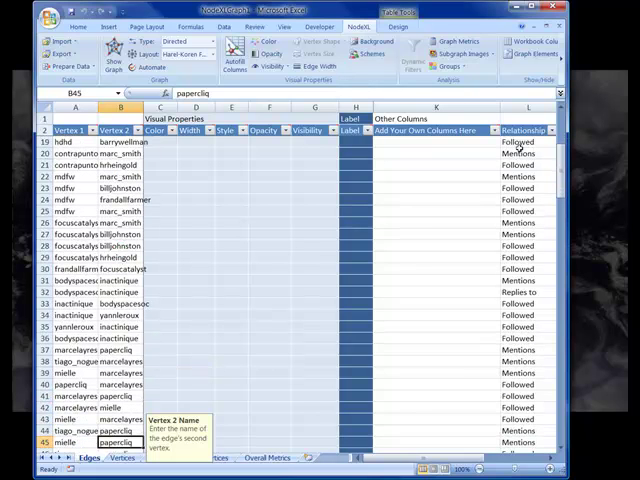
left_click(528, 152)
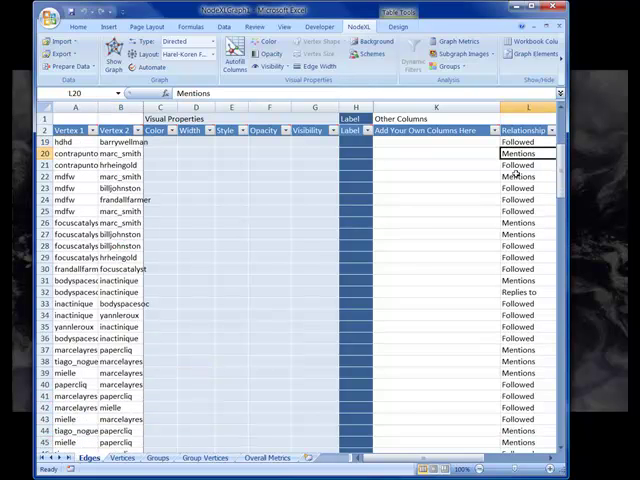
left_click(516, 292)
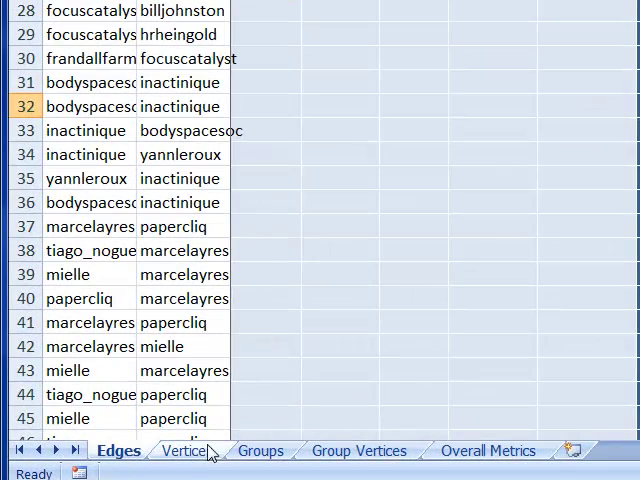
mouse_move(196, 452)
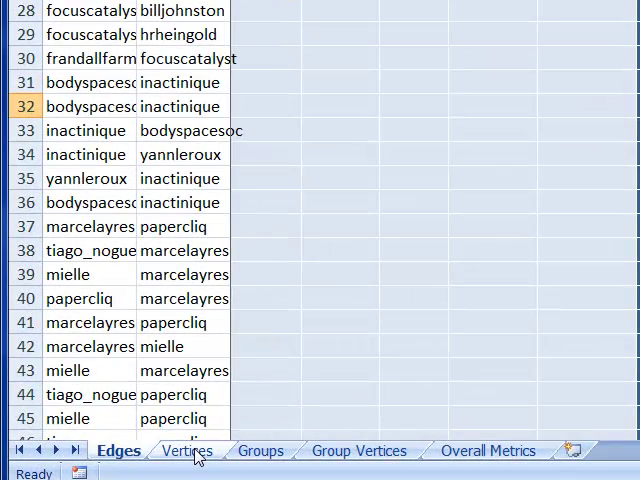
Review the Vertices sheet's Image, Followers, Description and Tweet columns.
left_click(184, 450)
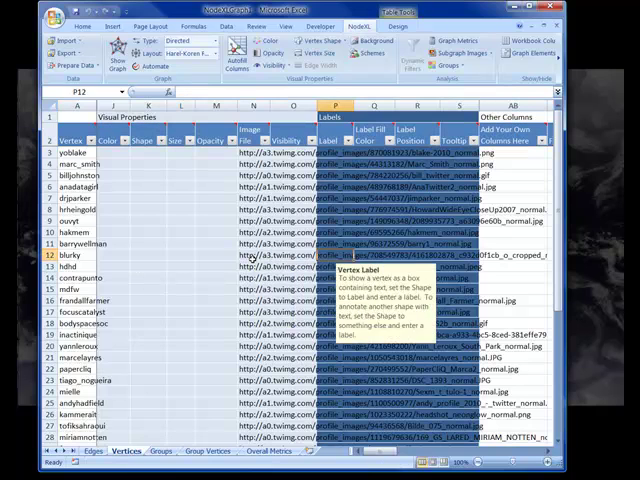
scroll("right", 3)
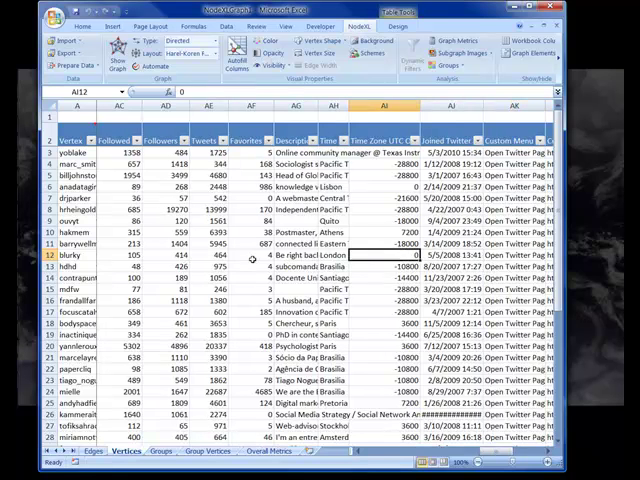
left_click(118, 256)
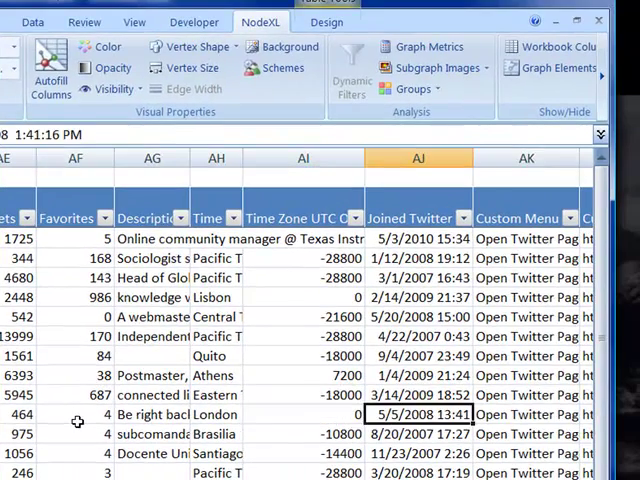
scroll("right", 3)
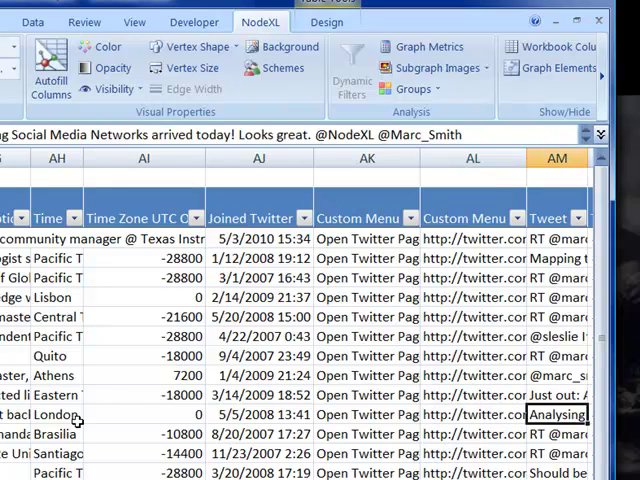
scroll("right", 3)
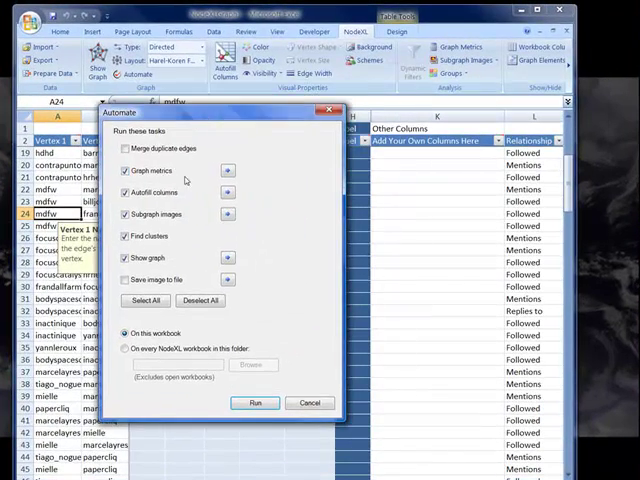
Review the Graph metrics settings in Automate, then move to the Autofill columns settings.
left_click(124, 280)
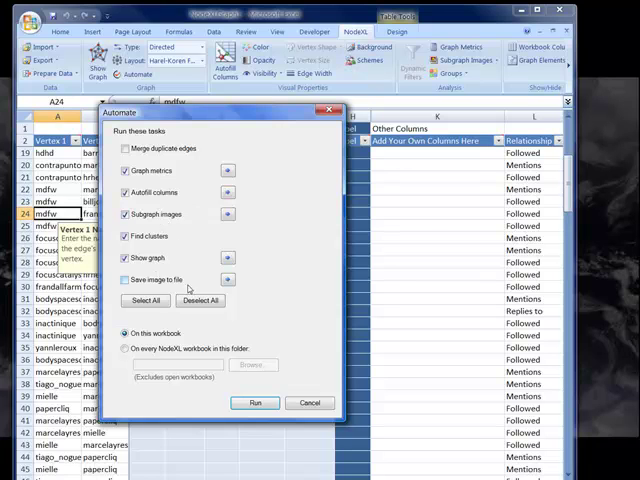
mouse_move(228, 170)
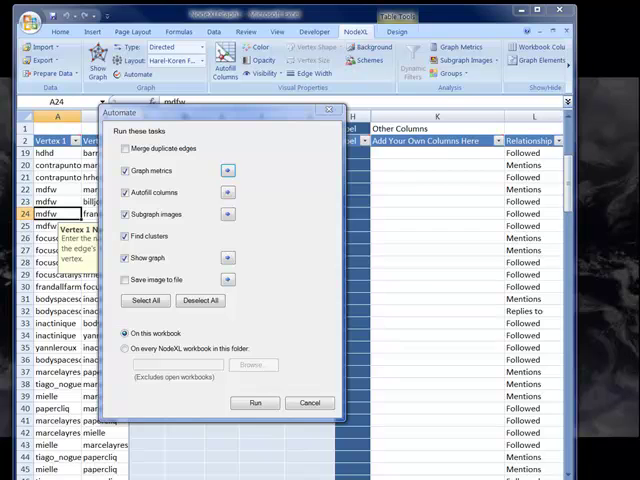
left_click(228, 170)
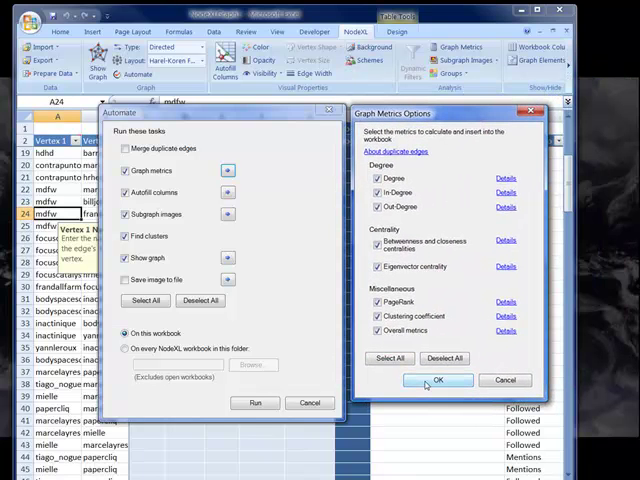
left_click(436, 380)
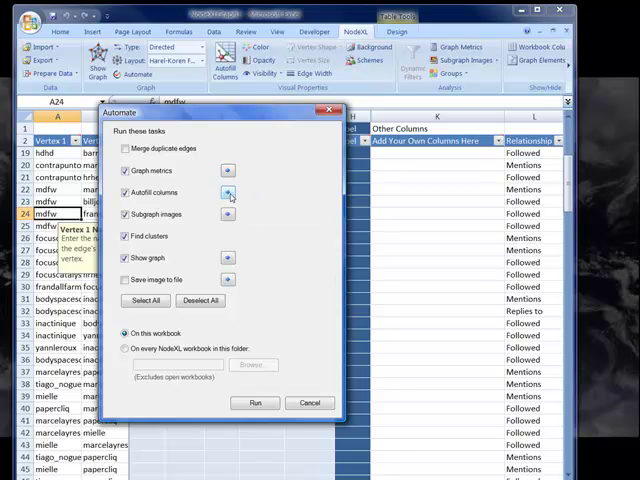
left_click(228, 192)
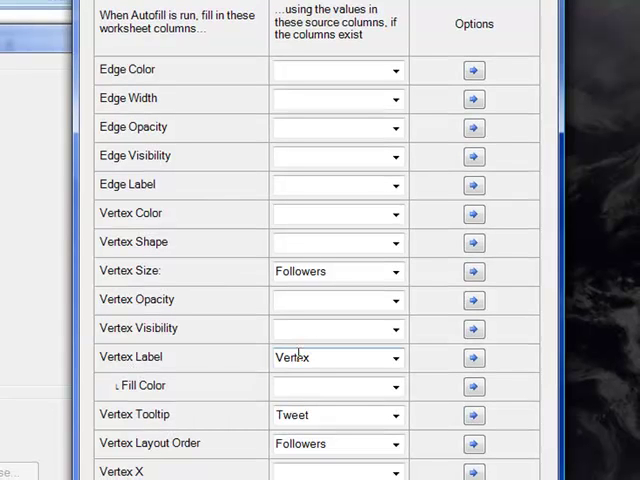
mouse_move(162, 422)
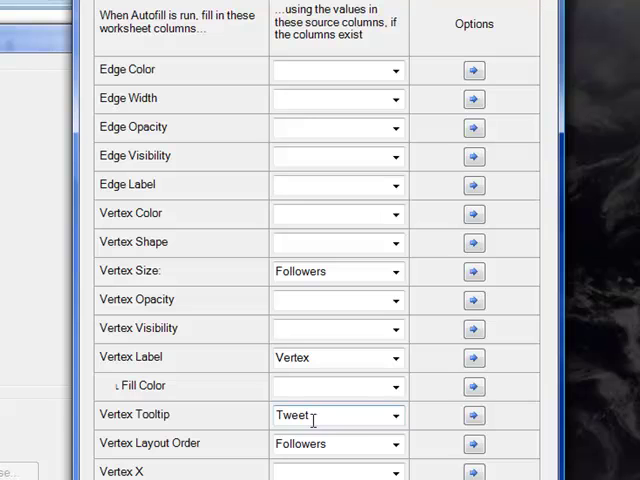
mouse_move(316, 436)
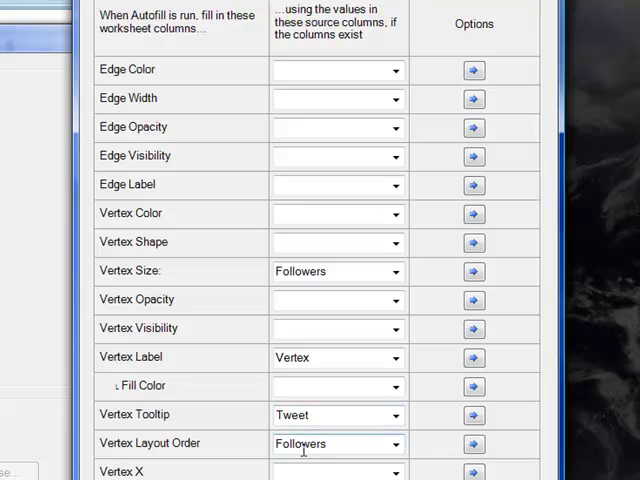
Map vertex size and layout order to Followers, labels to Vertex, tooltips to Tweet.
scroll("down", 3)
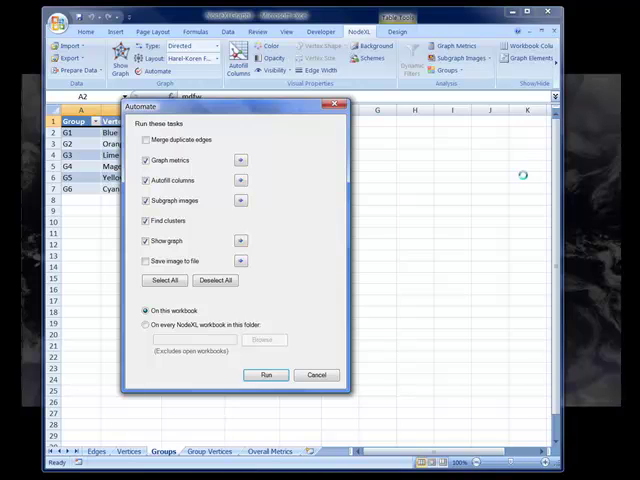
Run the automation so the Vertices sheet fills with PageRank and clustering coefficient values.
left_click(264, 376)
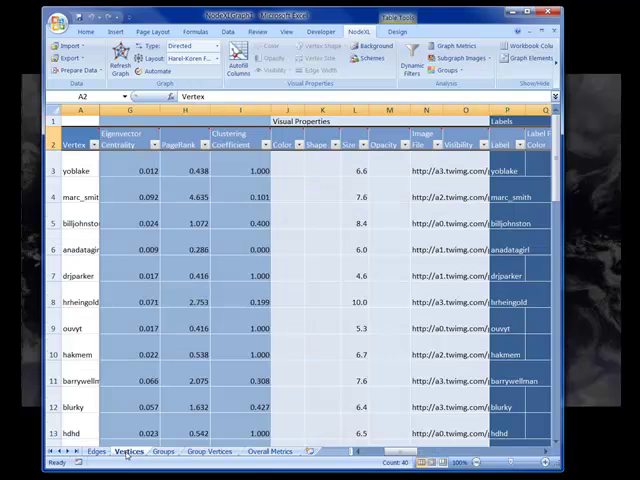
left_click(130, 218)
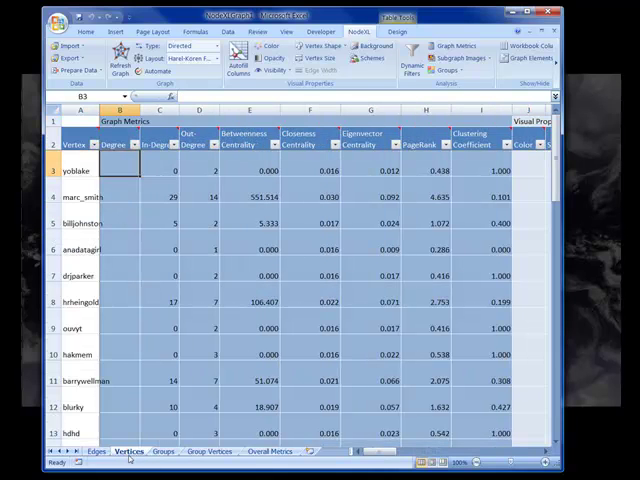
left_click(160, 170)
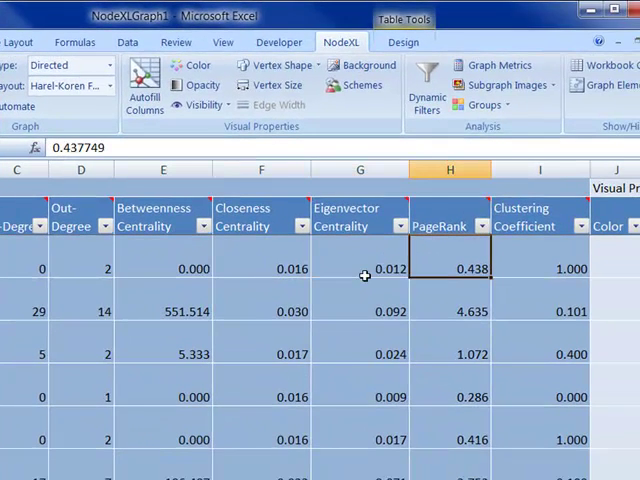
left_click(540, 268)
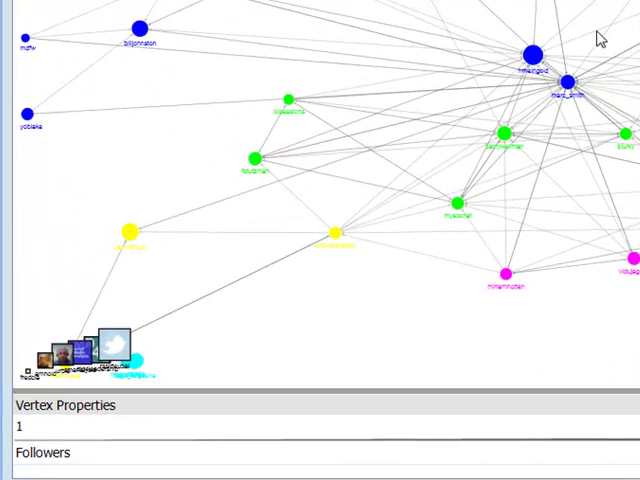
mouse_move(570, 84)
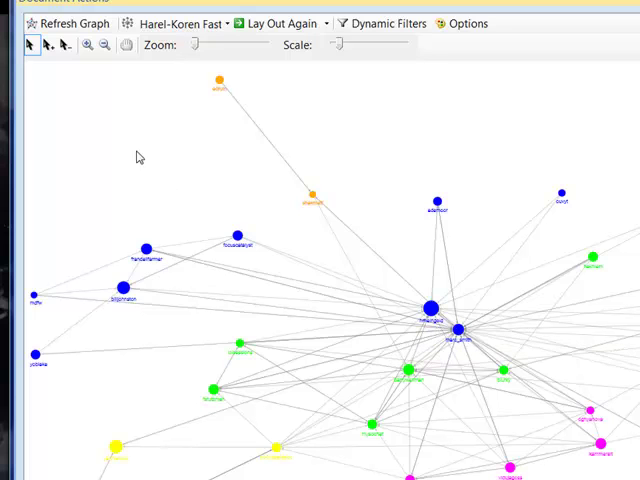
mouse_move(28, 68)
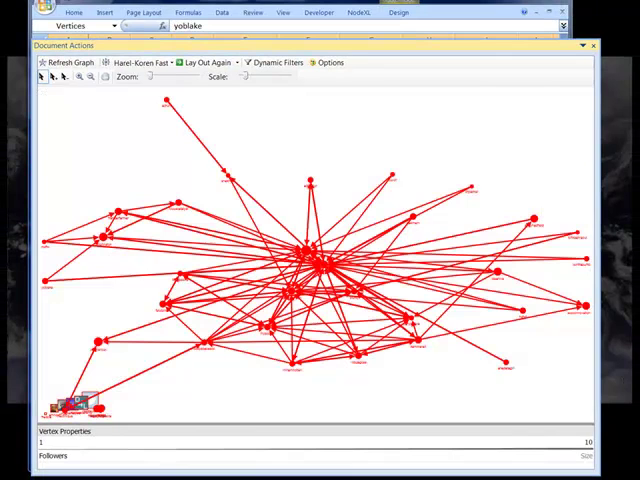
Set the selected vertices' shape to Image so they show profile photos.
right_click(296, 126)
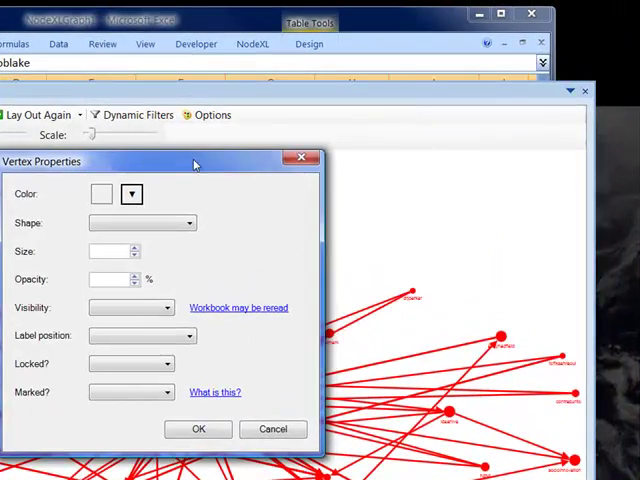
left_click(188, 222)
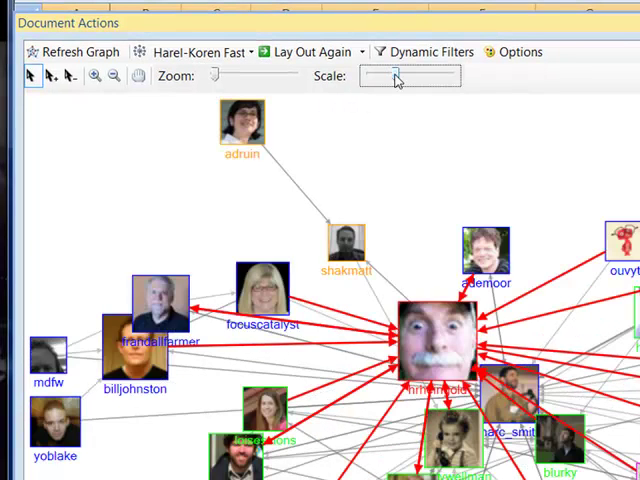
Shrink the vertex images with the Scale slider and highlight one person's connections.
left_click(316, 52)
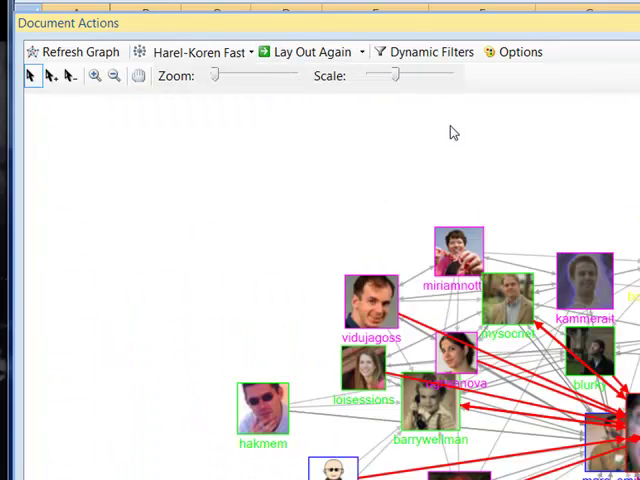
left_click(448, 80)
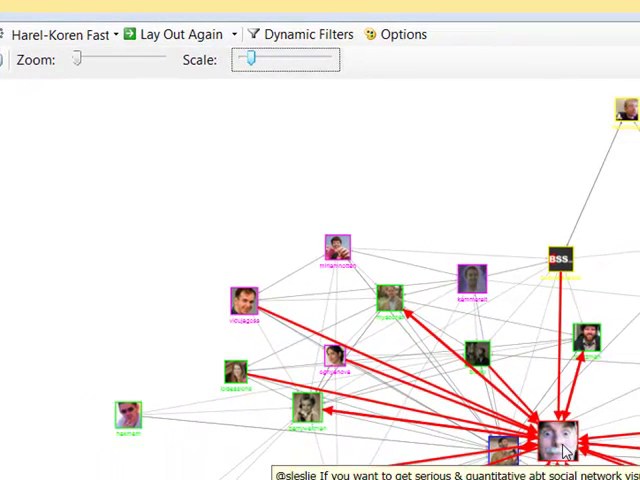
left_click(184, 32)
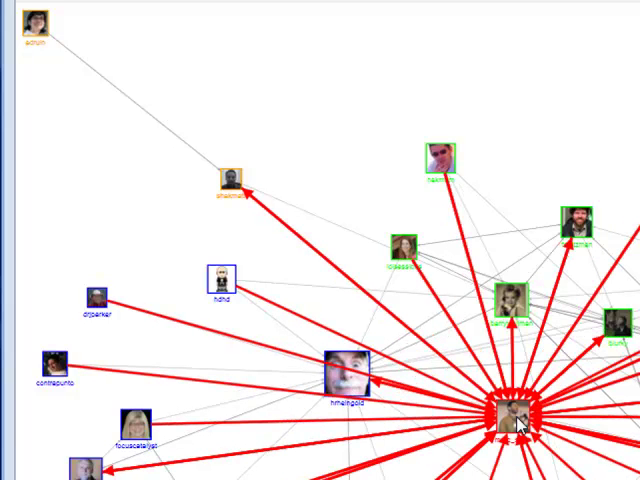
mouse_move(508, 304)
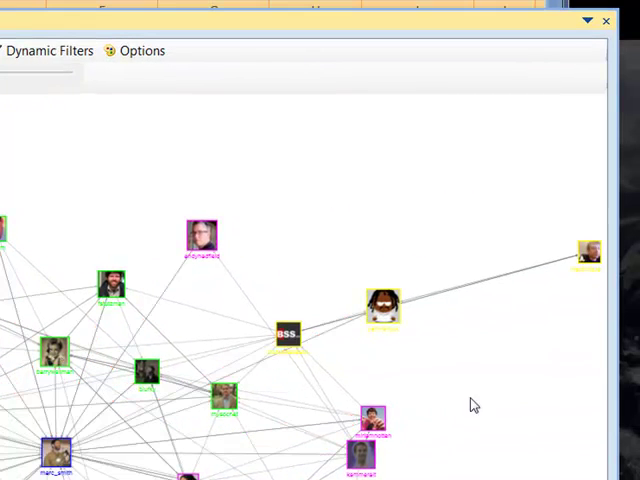
left_click(404, 338)
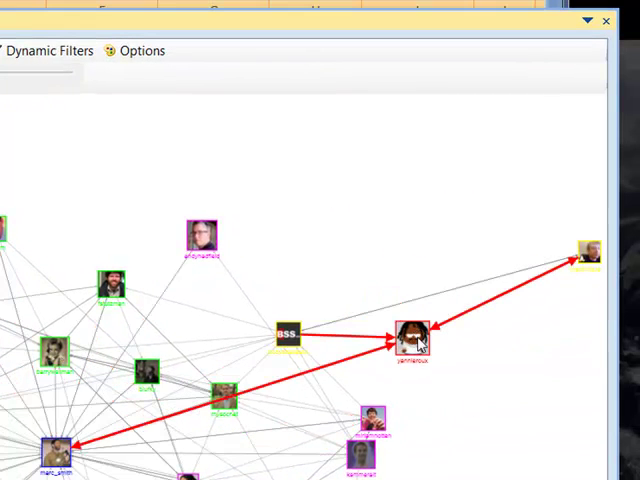
mouse_move(584, 264)
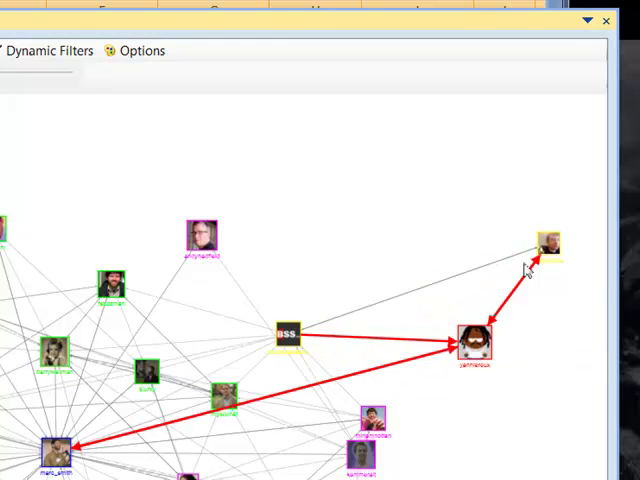
mouse_move(544, 250)
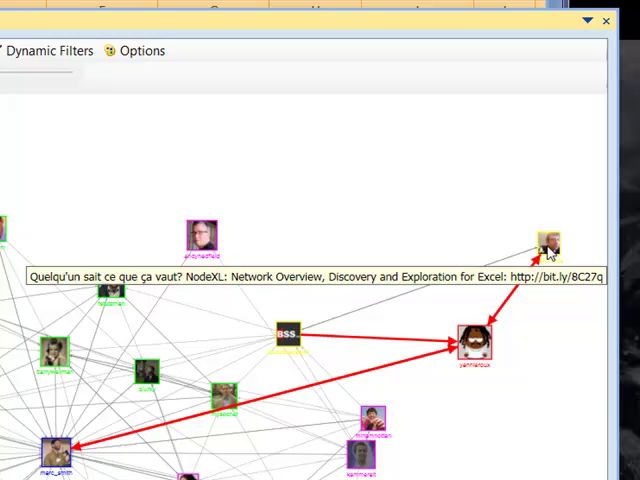
mouse_move(260, 304)
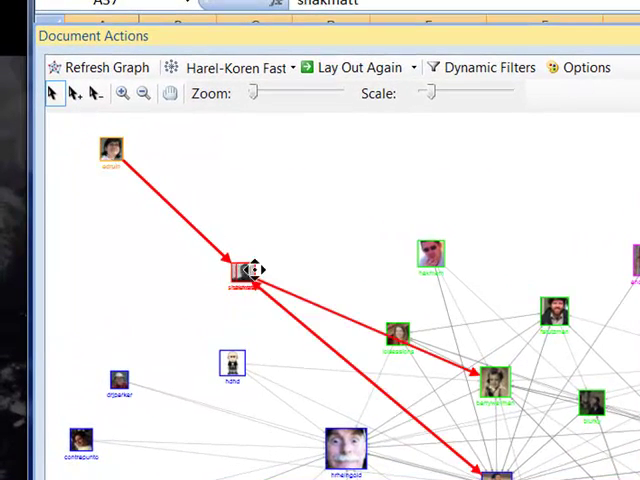
Drag a vertex to a tidier position in the graph layout.
left_click_drag(244, 270, 290, 270)
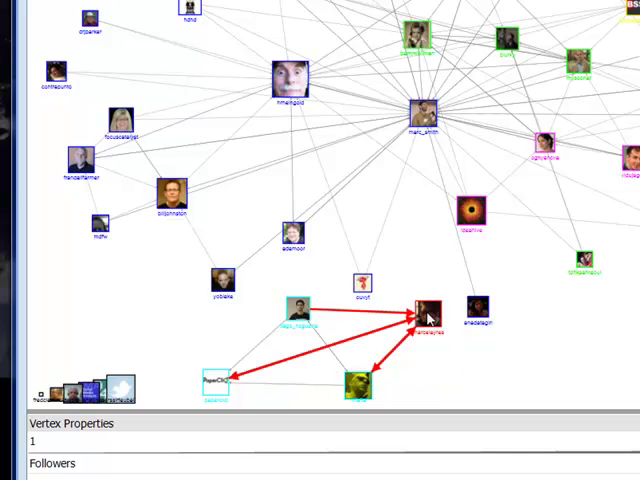
left_click(370, 384)
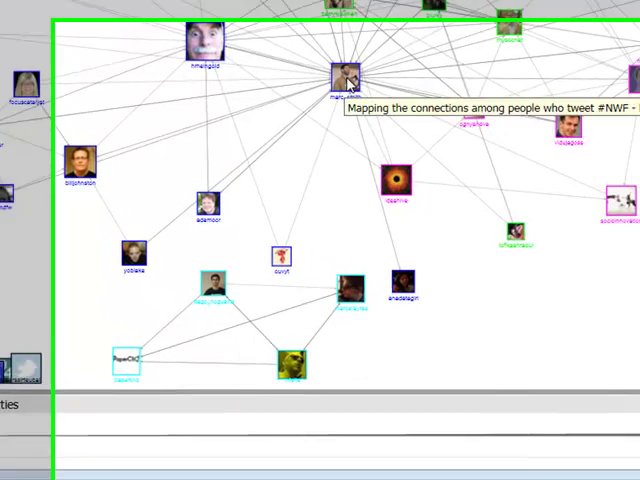
right_click(290, 56)
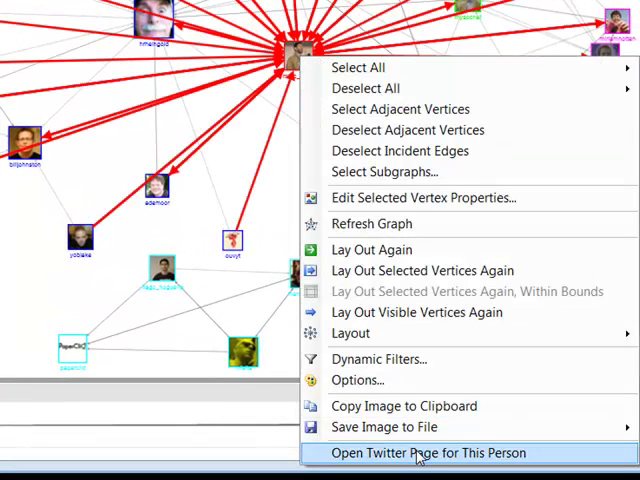
left_click(428, 452)
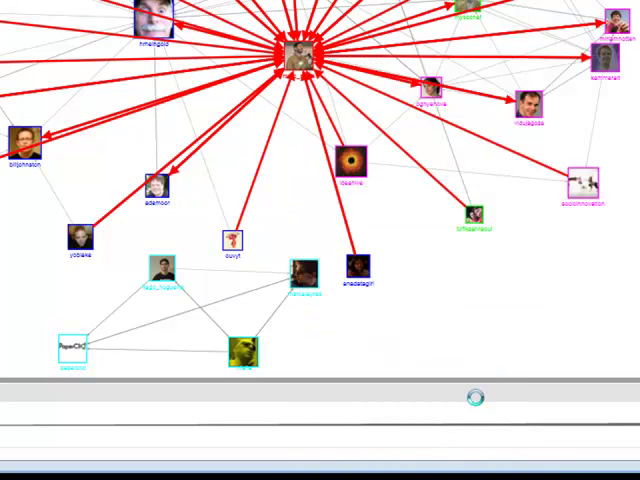
mouse_move(392, 246)
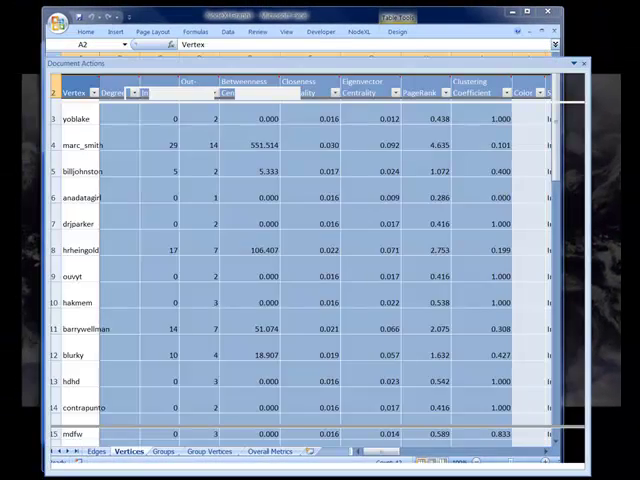
Show the Dynamic Filters panel with degree, centrality and PageRank histograms beside the graph.
left_click(288, 80)
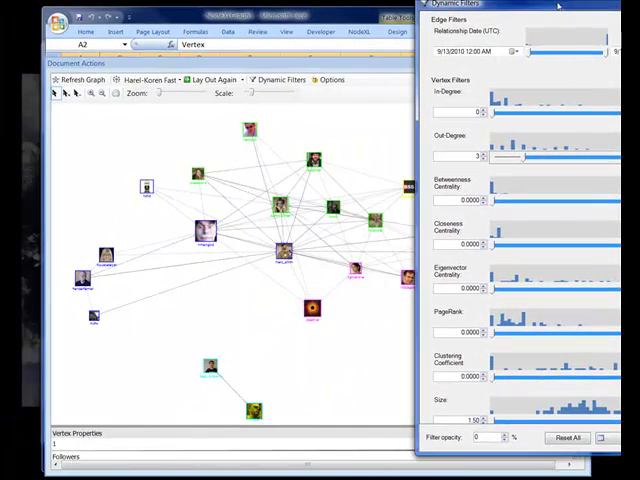
mouse_move(540, 156)
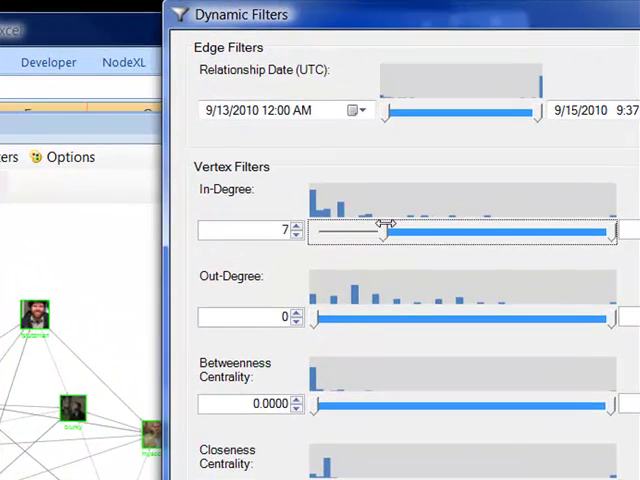
Filter the graph by minimum in-degree 12, then 6, then lower again.
left_click_drag(384, 230, 440, 230)
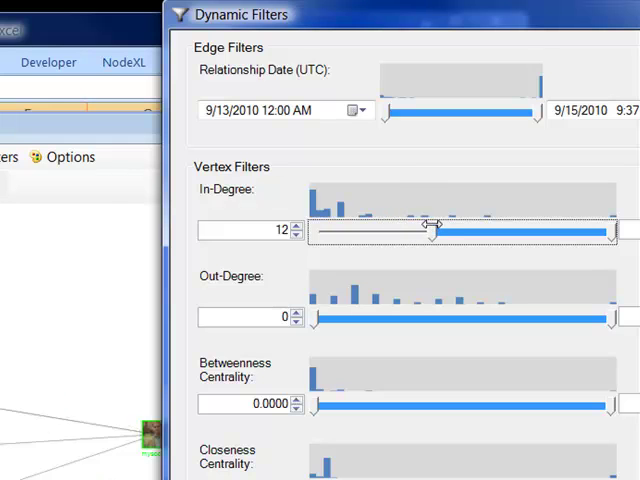
left_click_drag(440, 232, 376, 232)
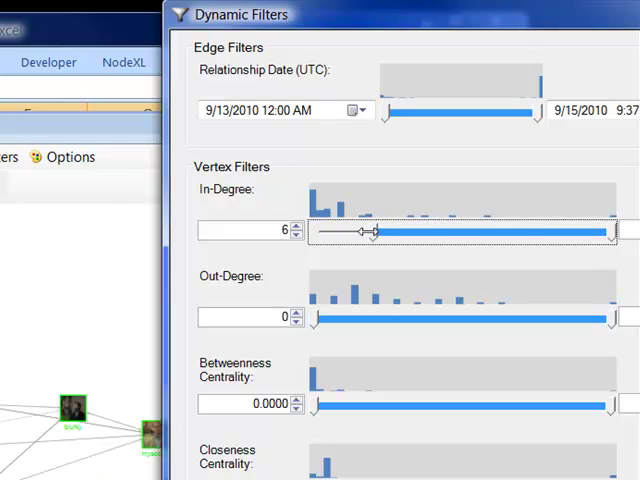
left_click_drag(376, 232, 318, 232)
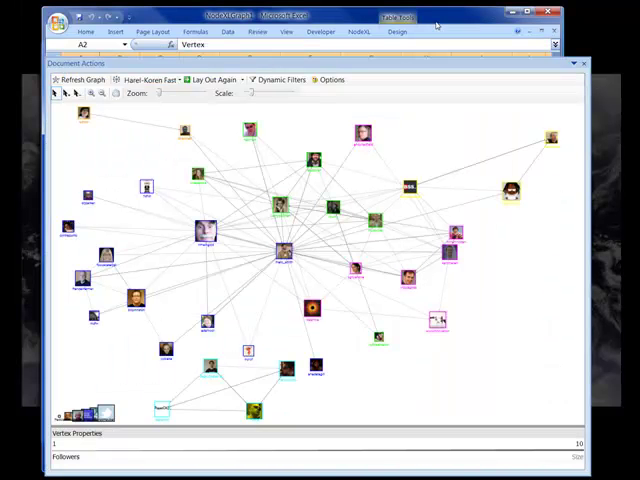
mouse_move(430, 96)
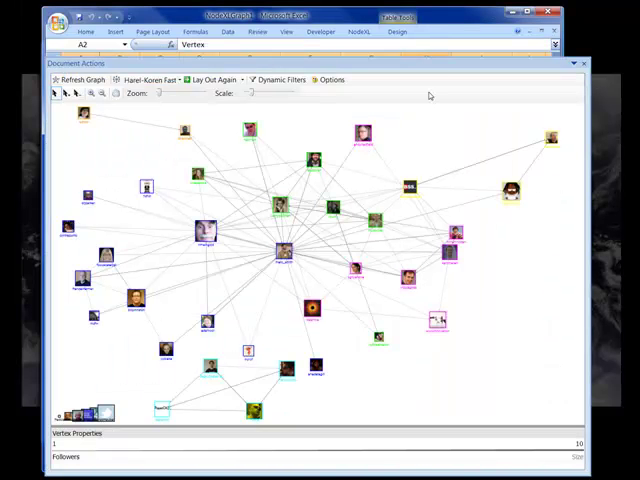